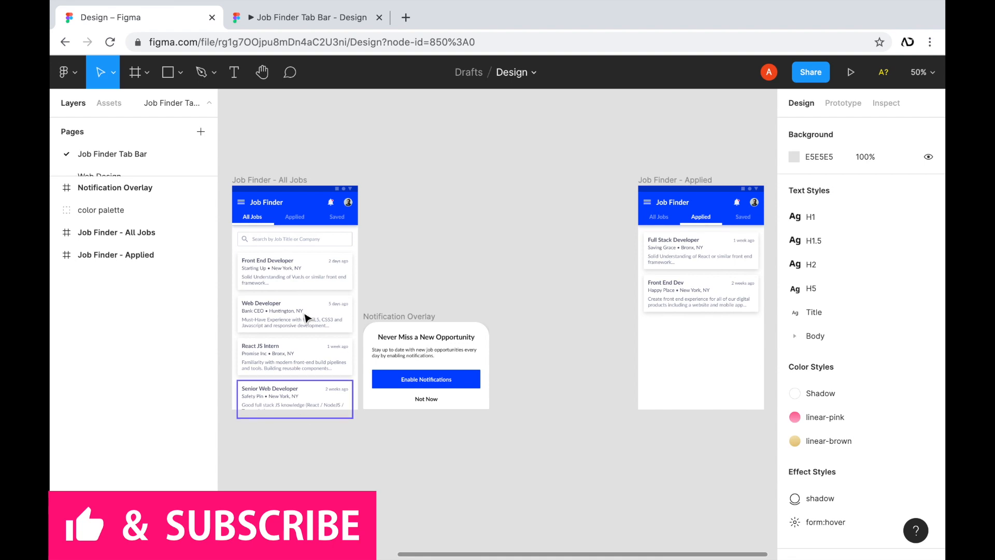
mouse_move(291, 387)
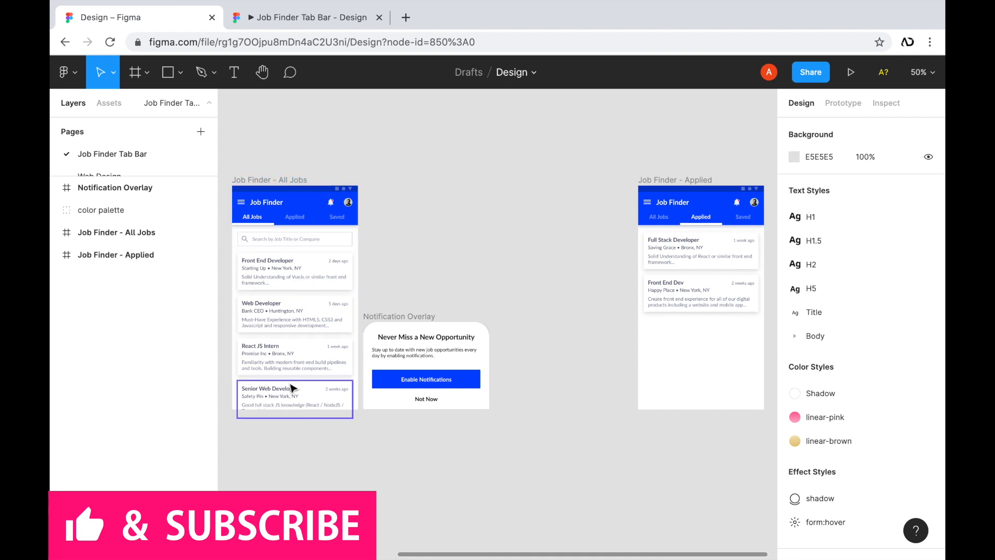
Check the prototype preview's Applied jobs and All Jobs screens, then return to the design file
click(294, 238)
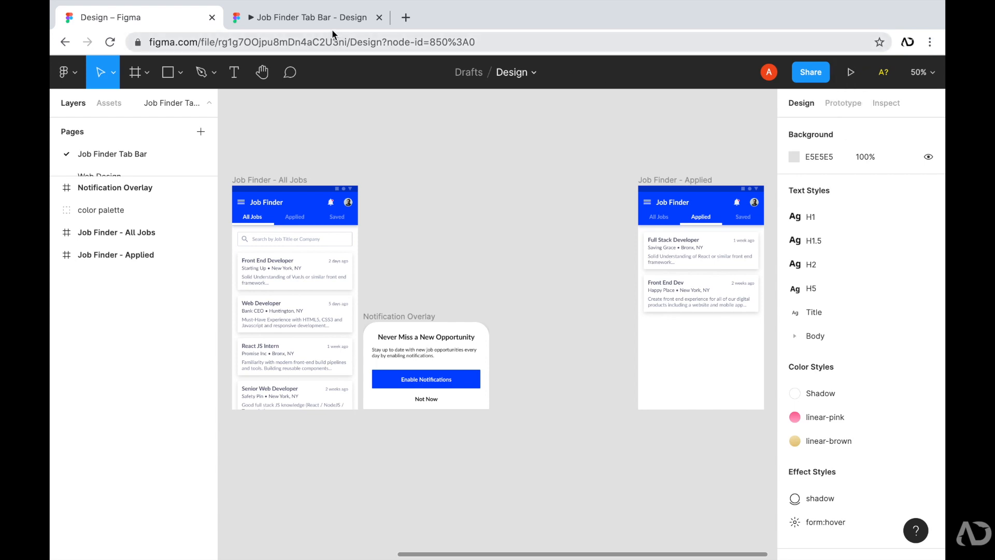
click(850, 72)
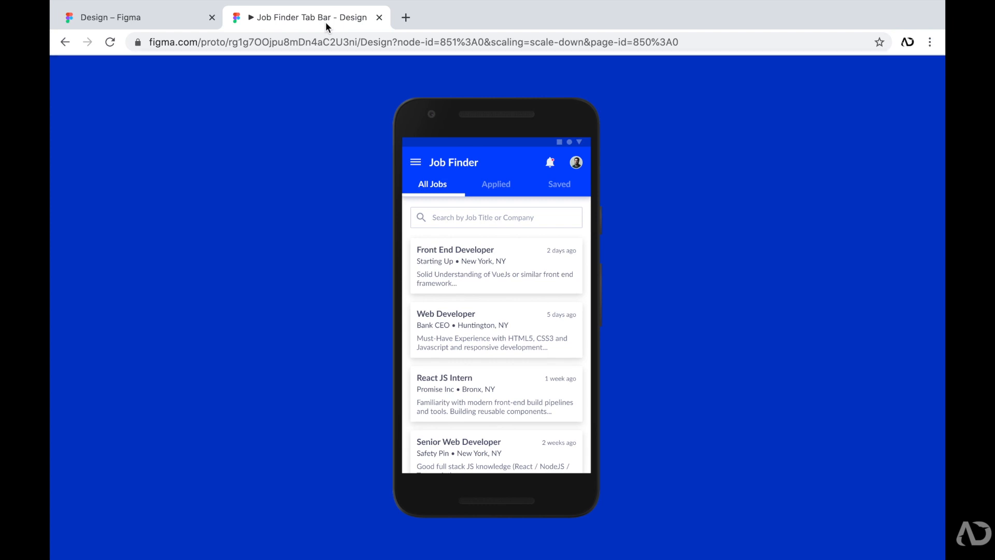
click(494, 184)
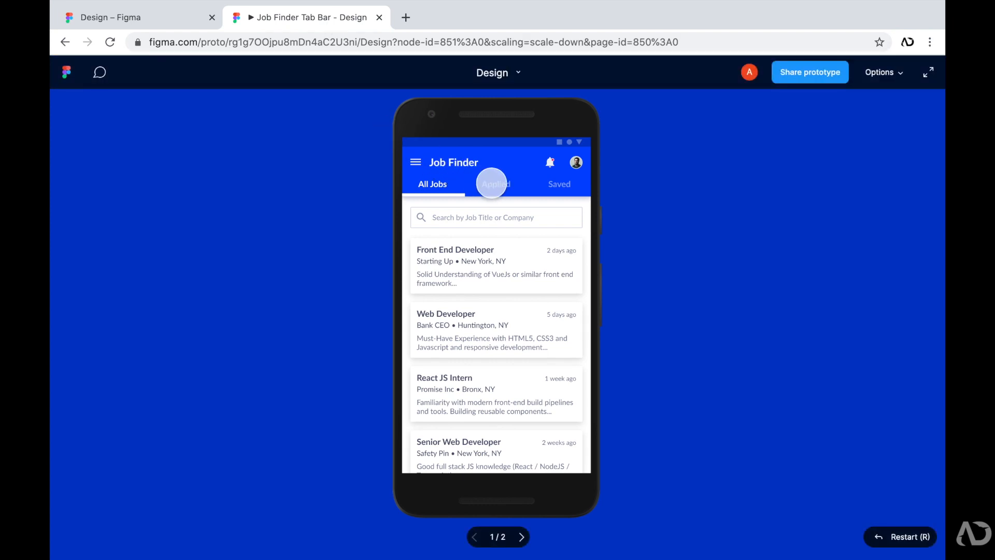
click(496, 184)
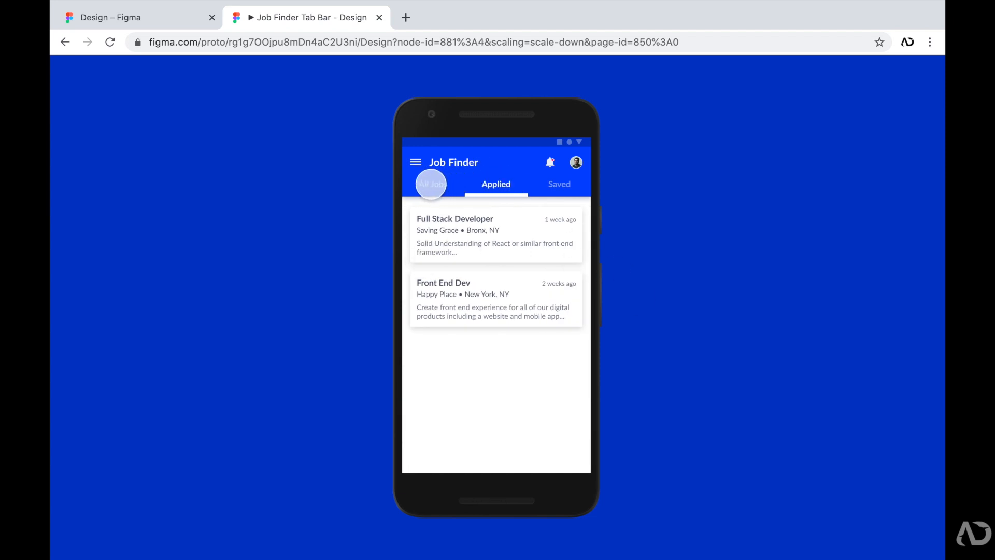
click(430, 184)
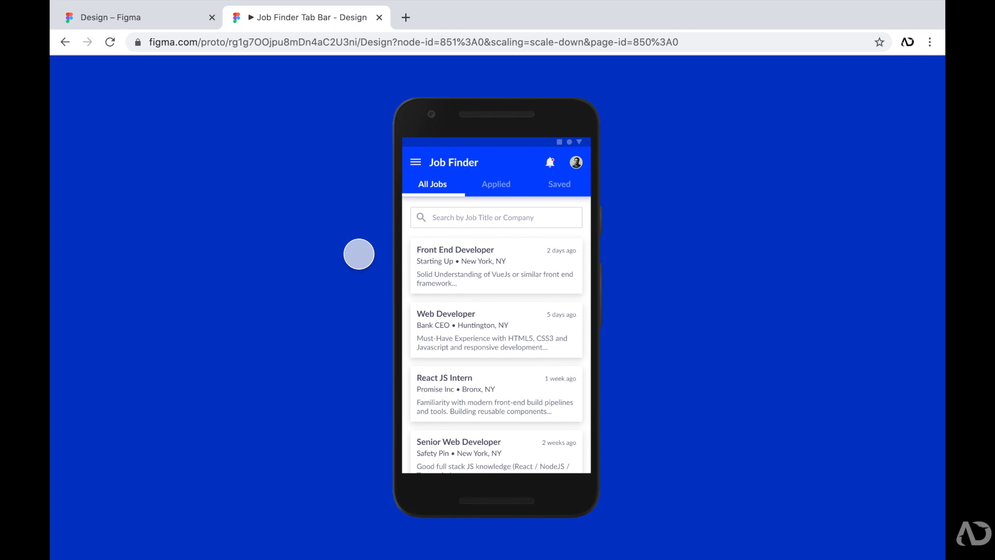
mouse_move(354, 229)
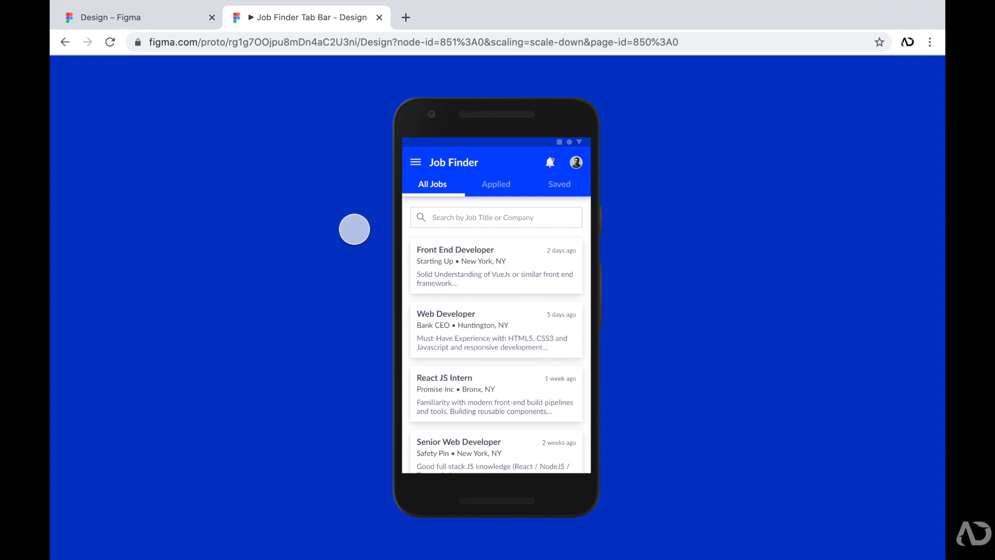
click(114, 18)
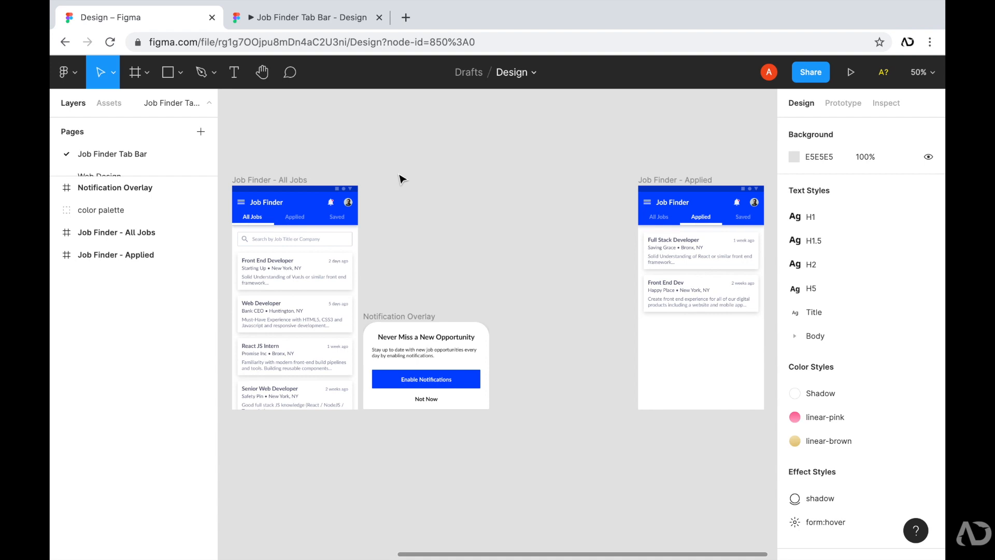
mouse_move(400, 279)
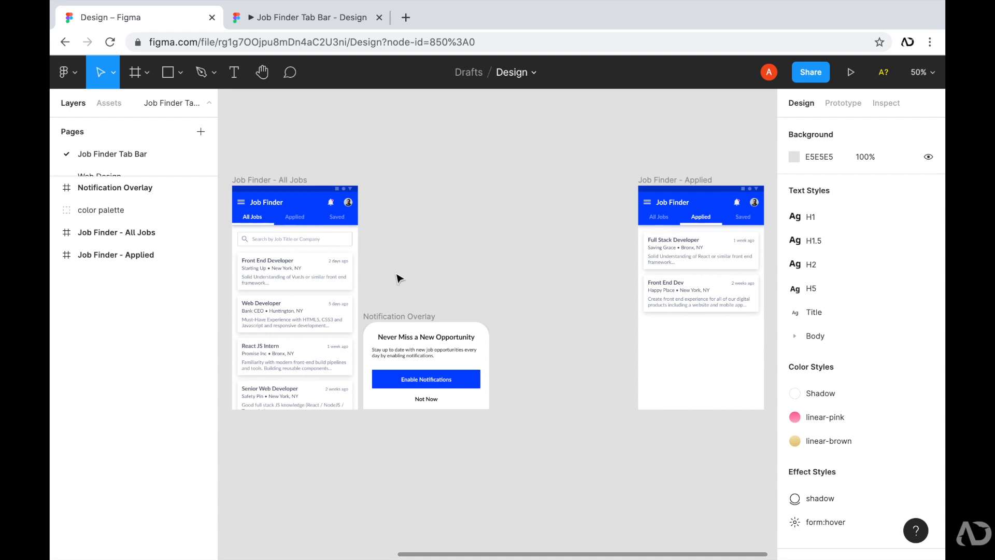
mouse_move(522, 323)
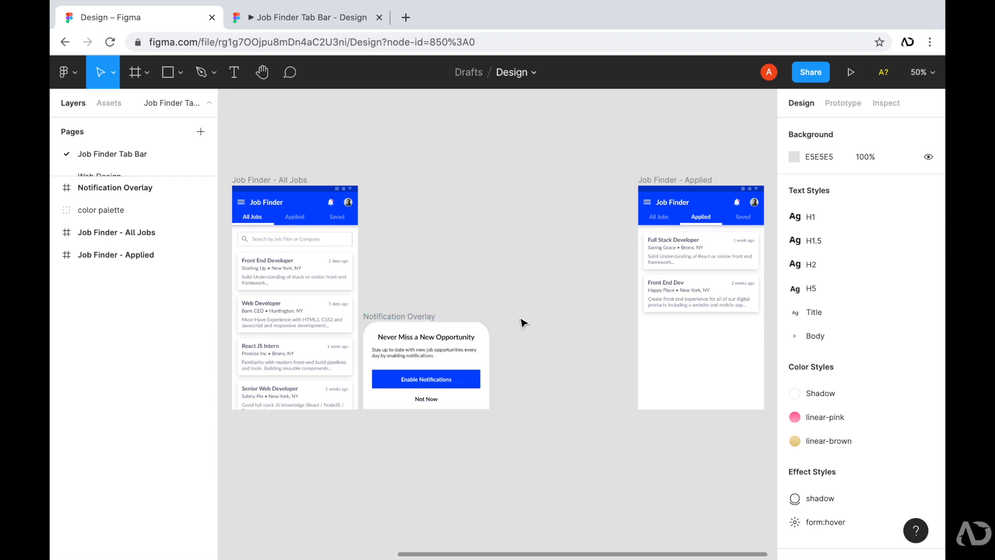
mouse_move(537, 356)
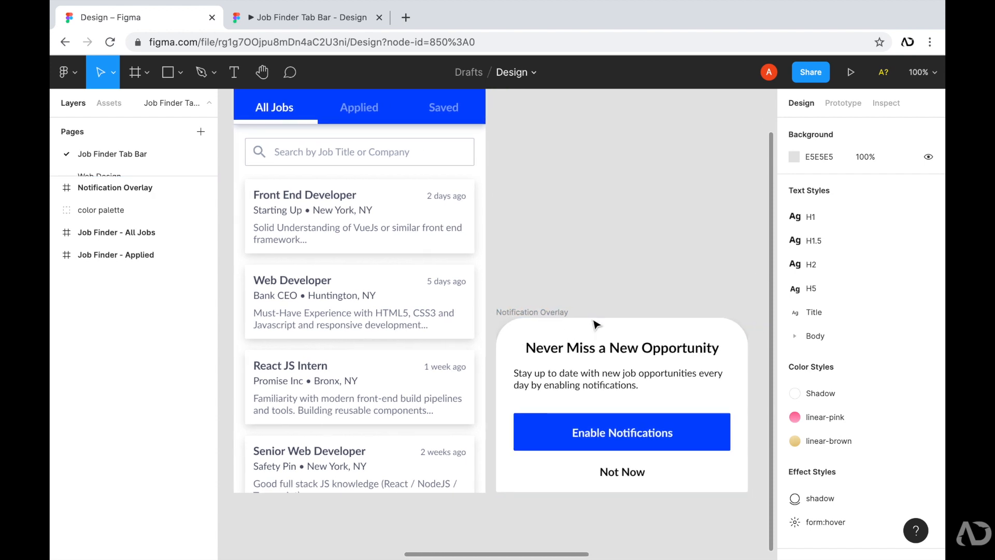
mouse_move(601, 299)
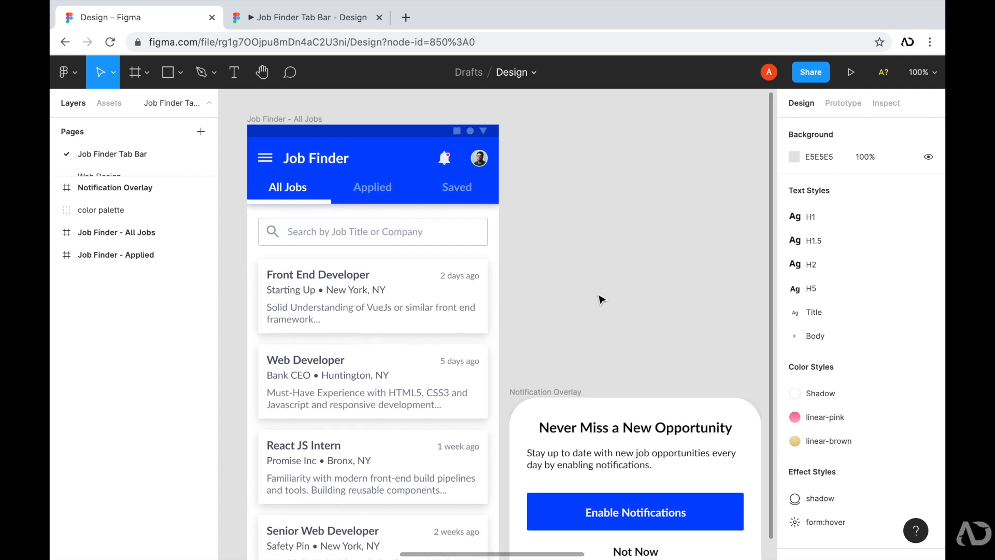
Select the Job Finder - All Jobs frame and add a new prototype interaction
click(117, 231)
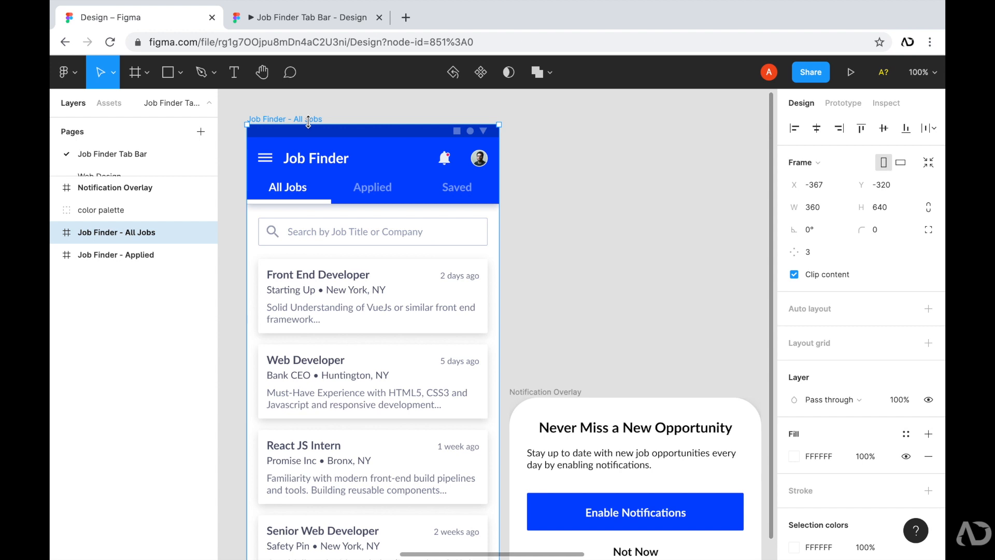
mouse_move(652, 102)
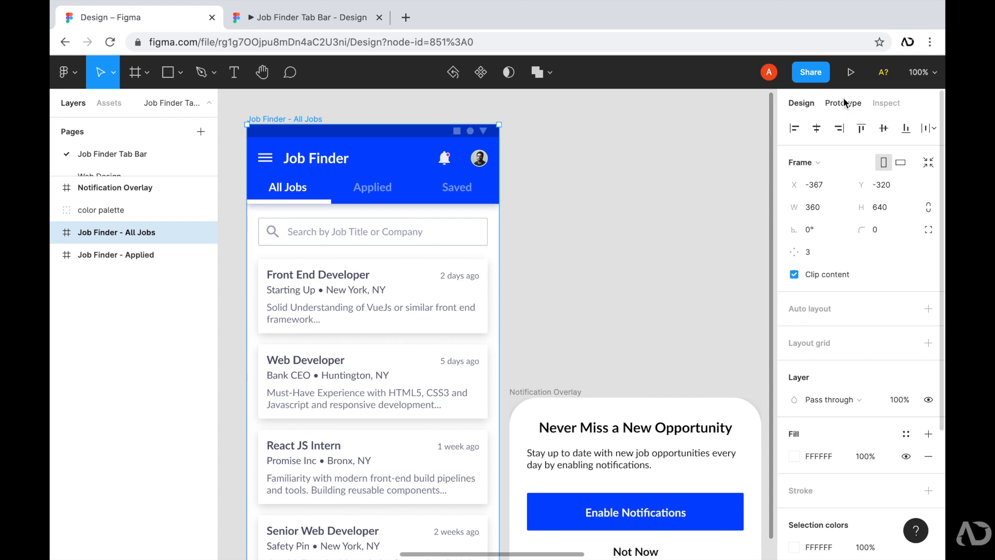
click(842, 103)
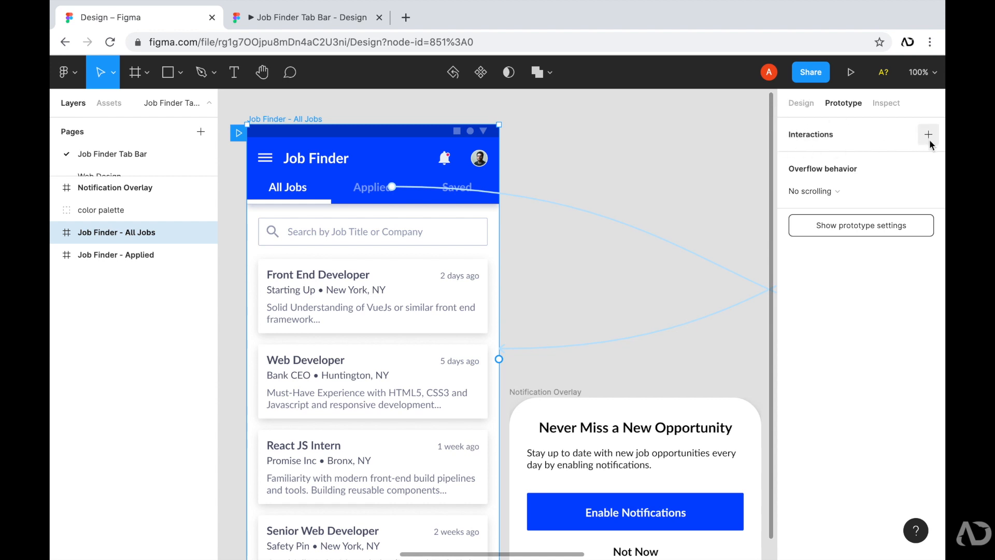
click(927, 134)
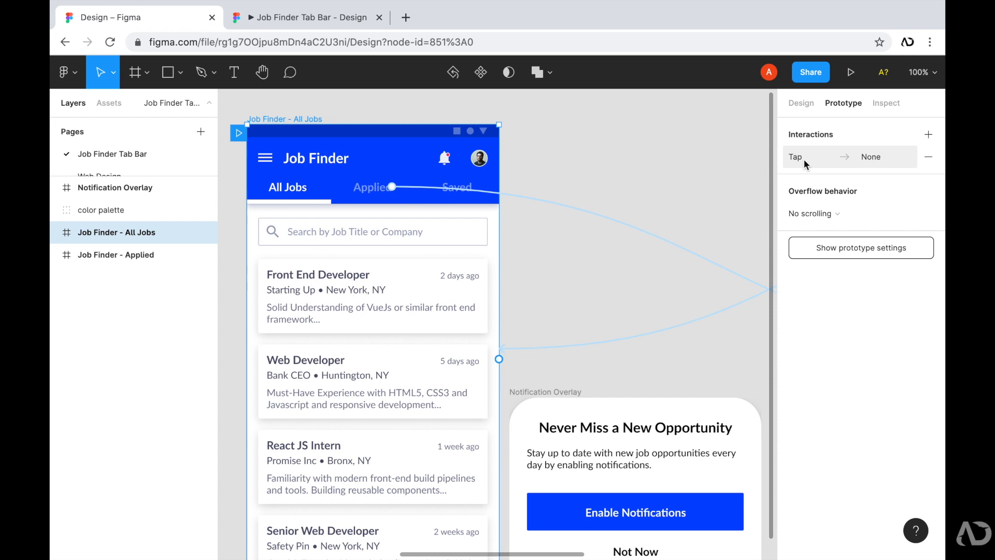
Change the new interaction's trigger from Tap to After delay
click(796, 156)
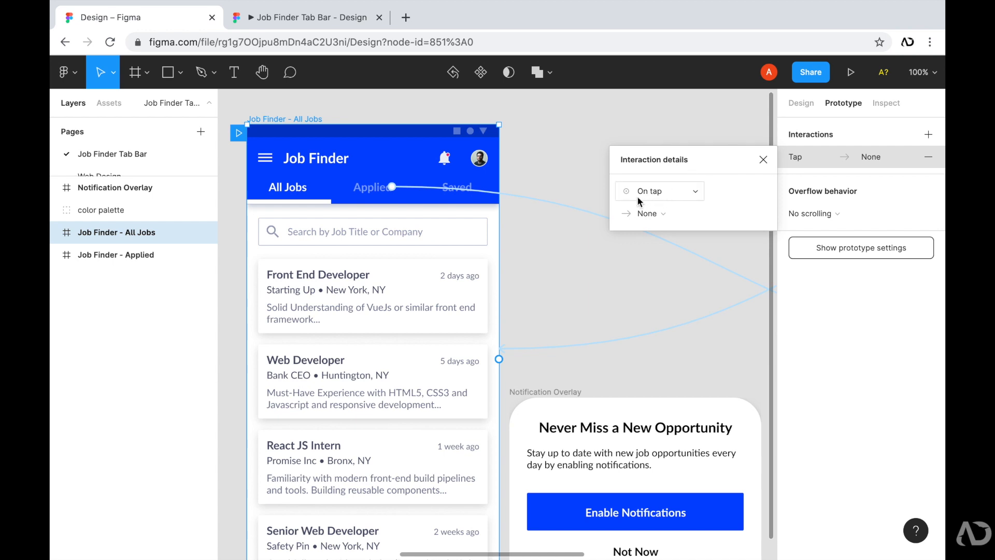
click(658, 190)
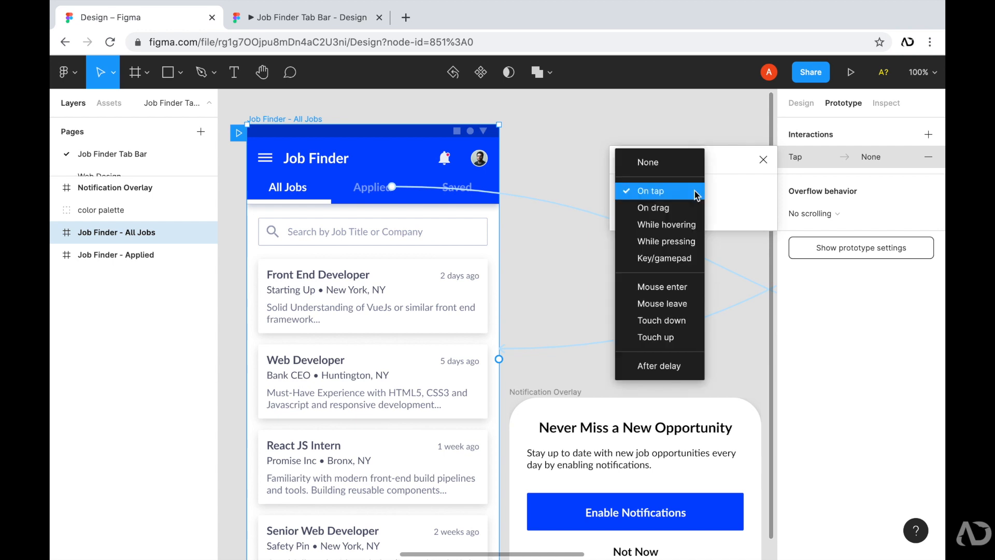
mouse_move(661, 319)
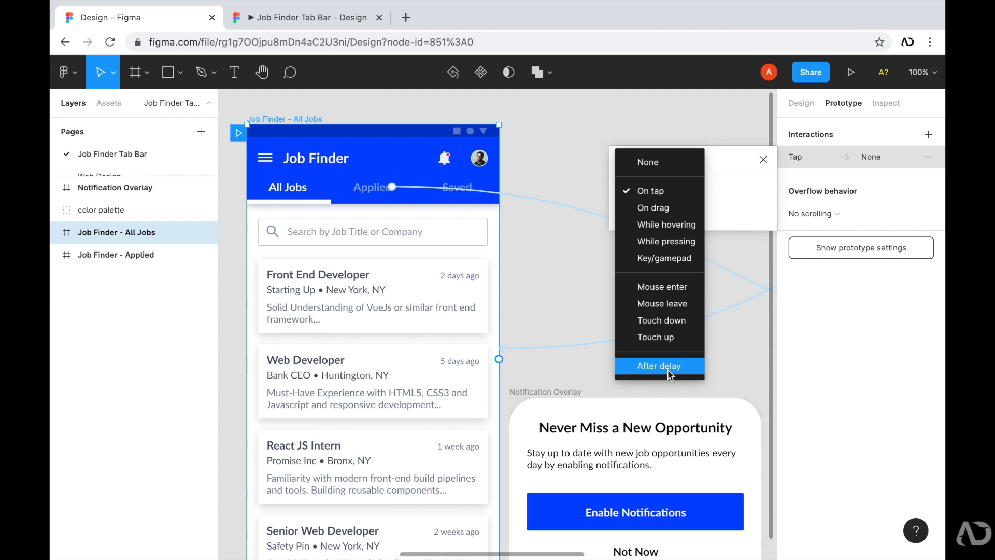
click(658, 365)
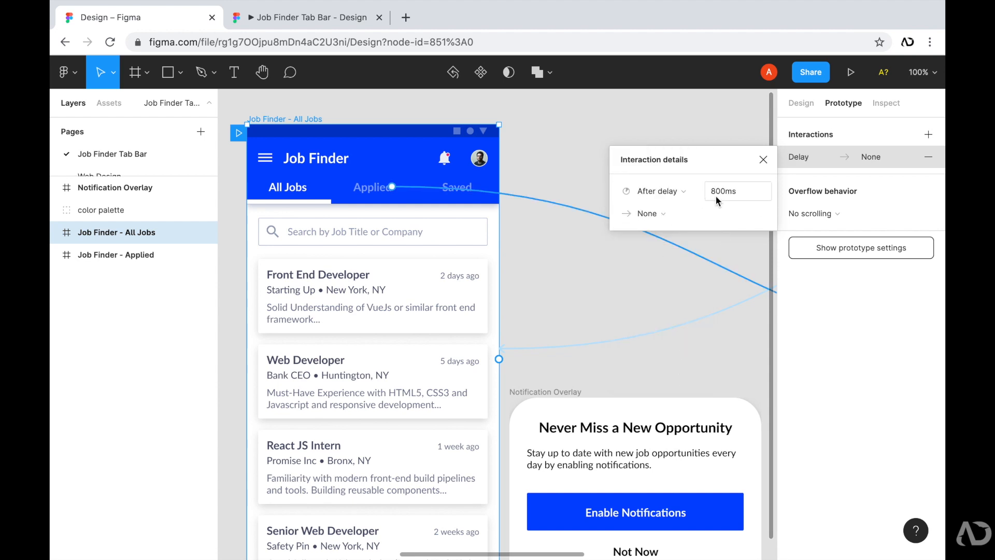
mouse_move(745, 201)
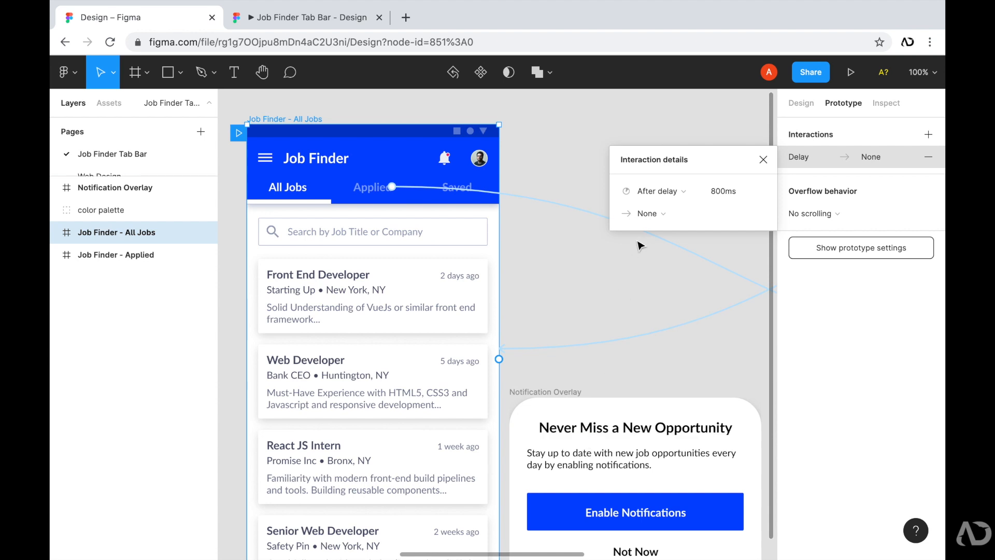
Set the interaction action to Open overlay with Notification Overlay as the destination
click(646, 212)
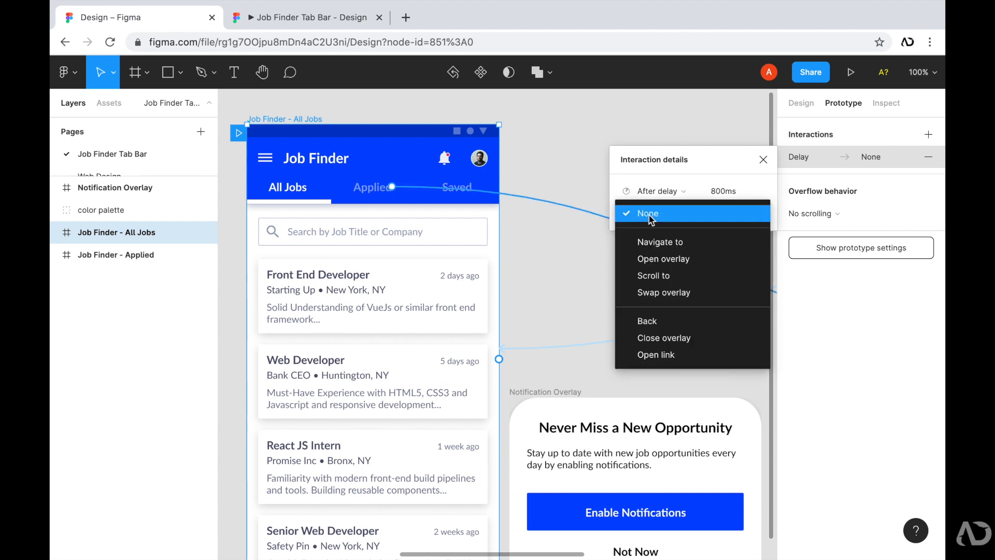
mouse_move(662, 258)
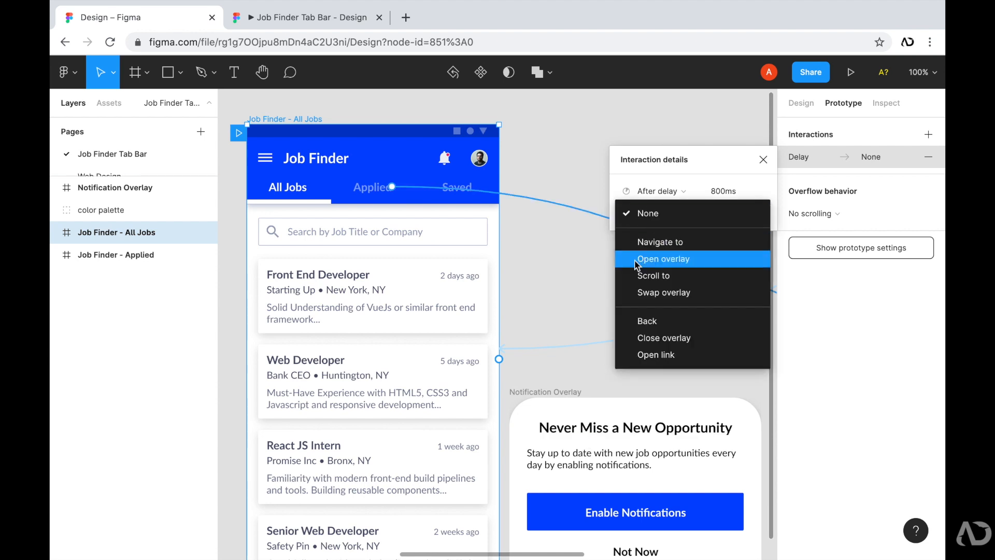
click(662, 258)
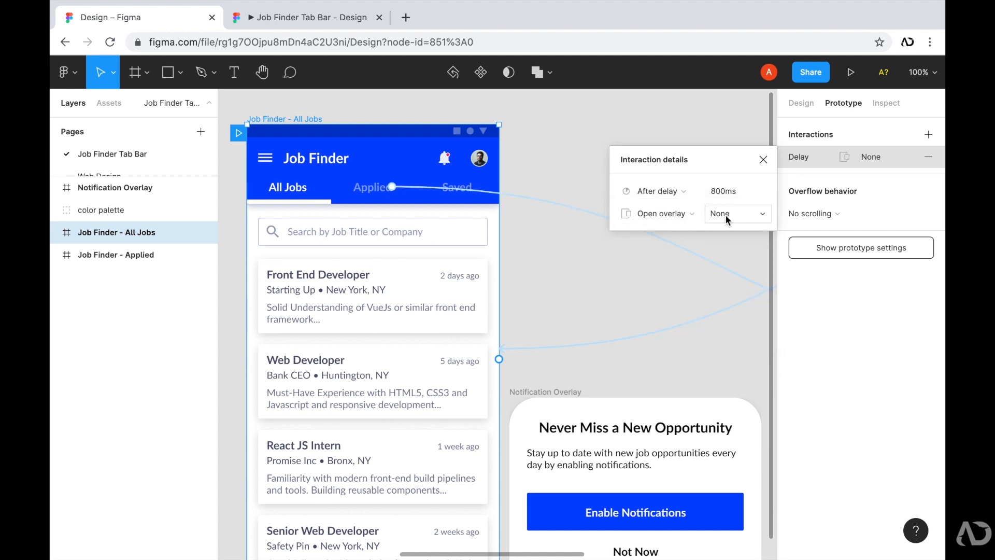
click(736, 212)
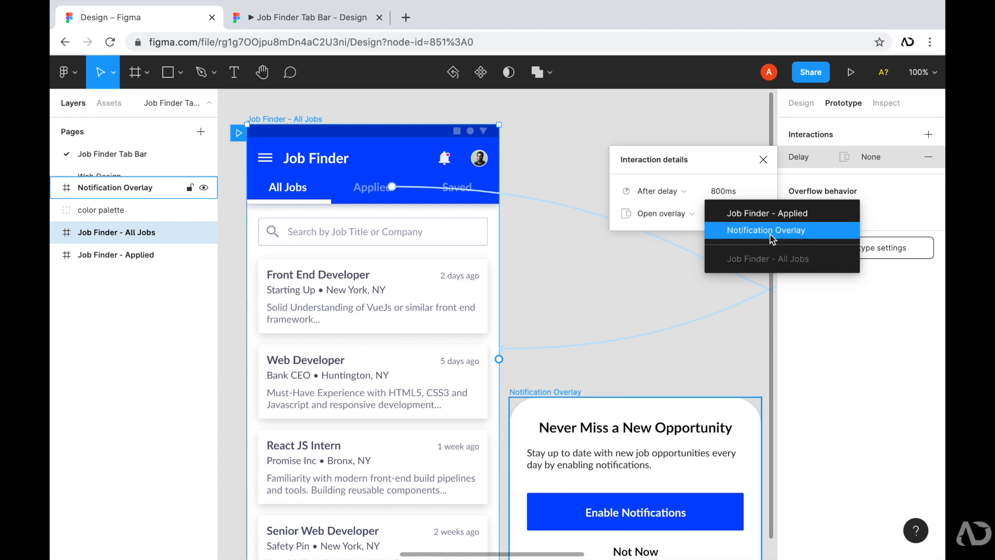
click(766, 230)
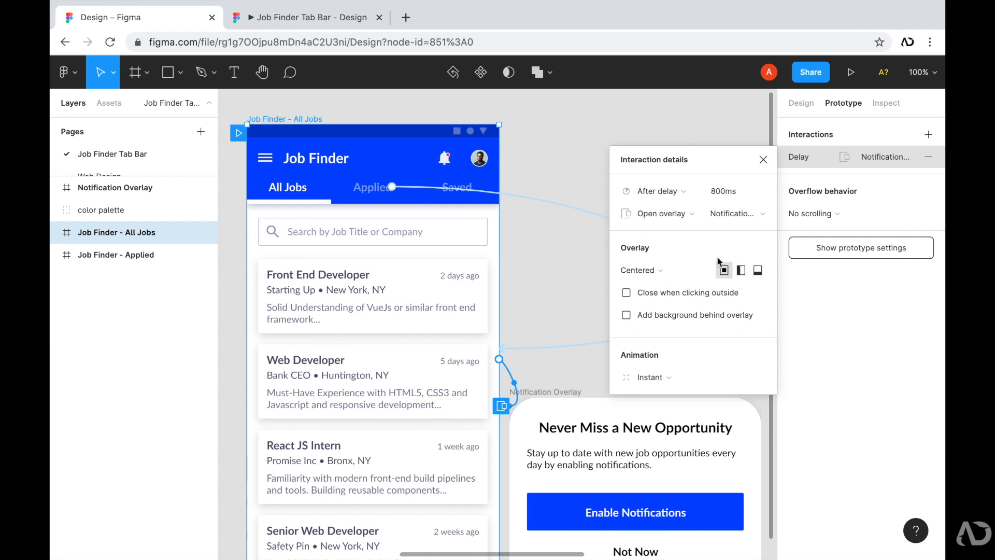
click(740, 270)
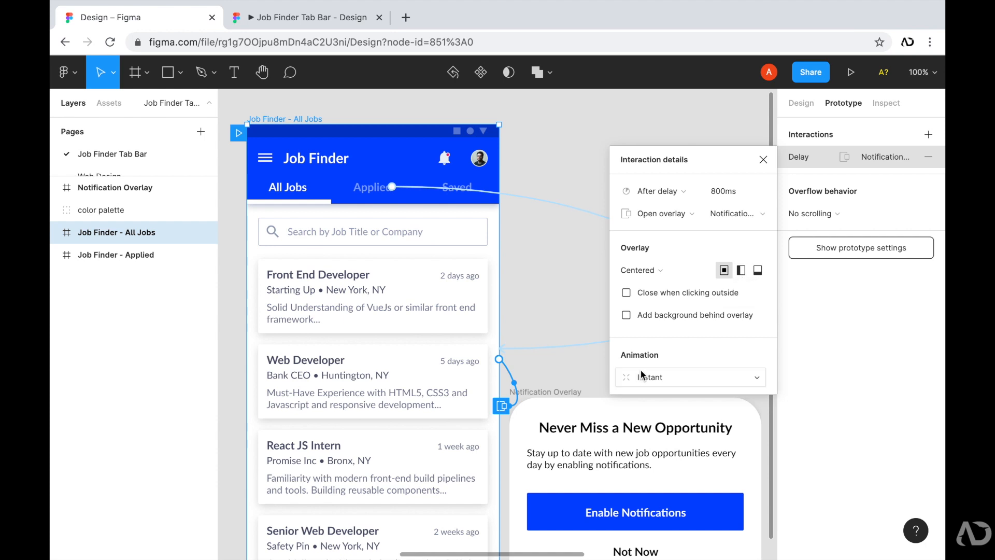
mouse_move(683, 379)
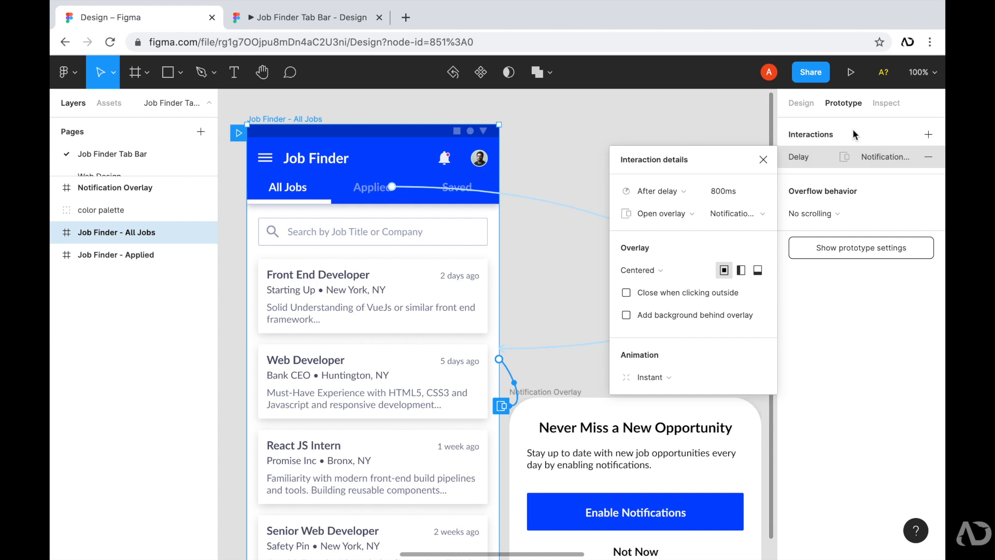
mouse_move(850, 72)
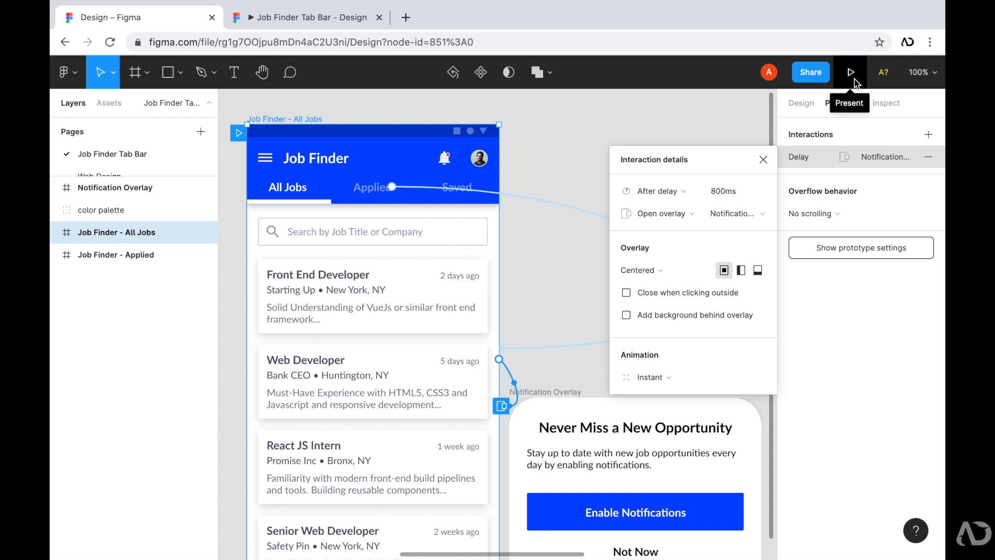
click(849, 72)
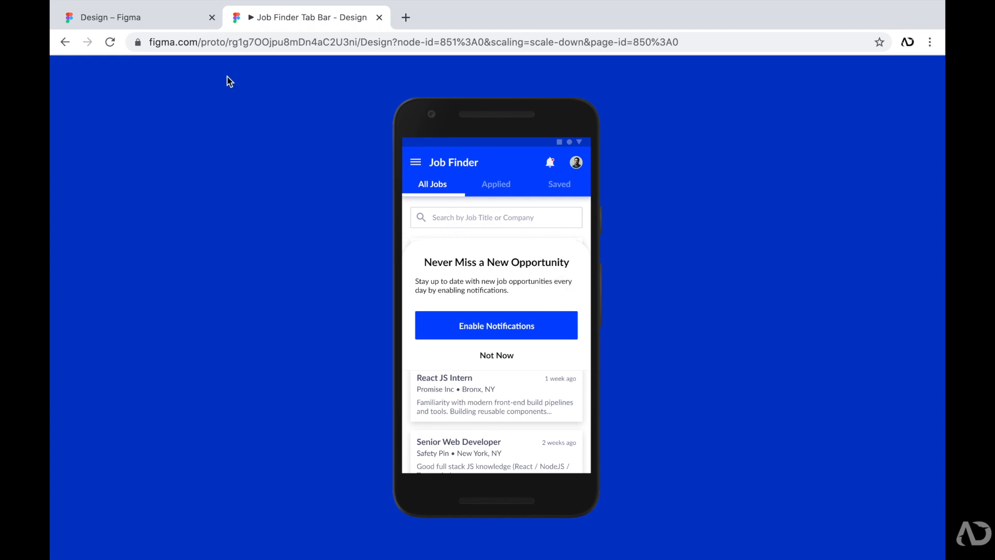
click(127, 17)
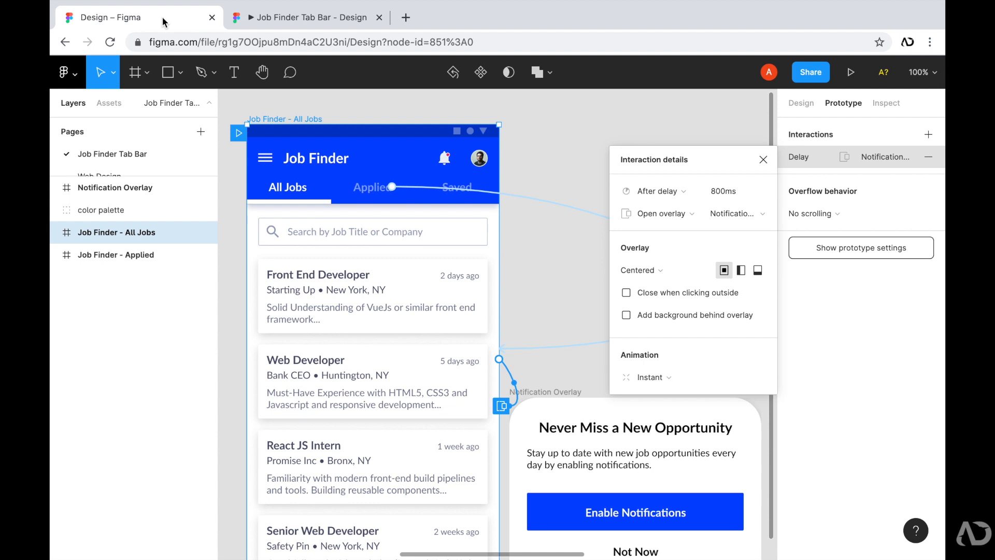
mouse_move(675, 301)
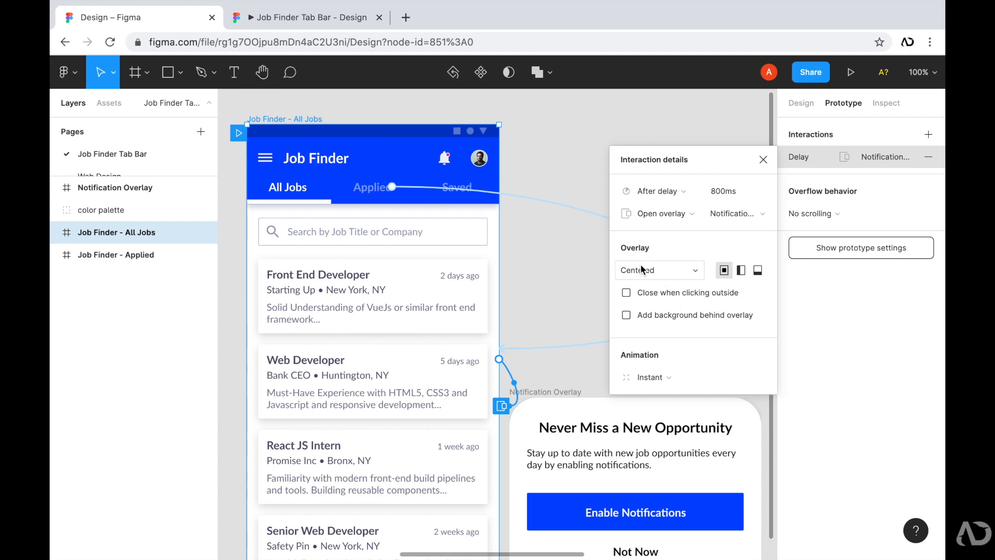
Position the overlay at bottom center, close on outside click, and add a dimmed background
click(658, 270)
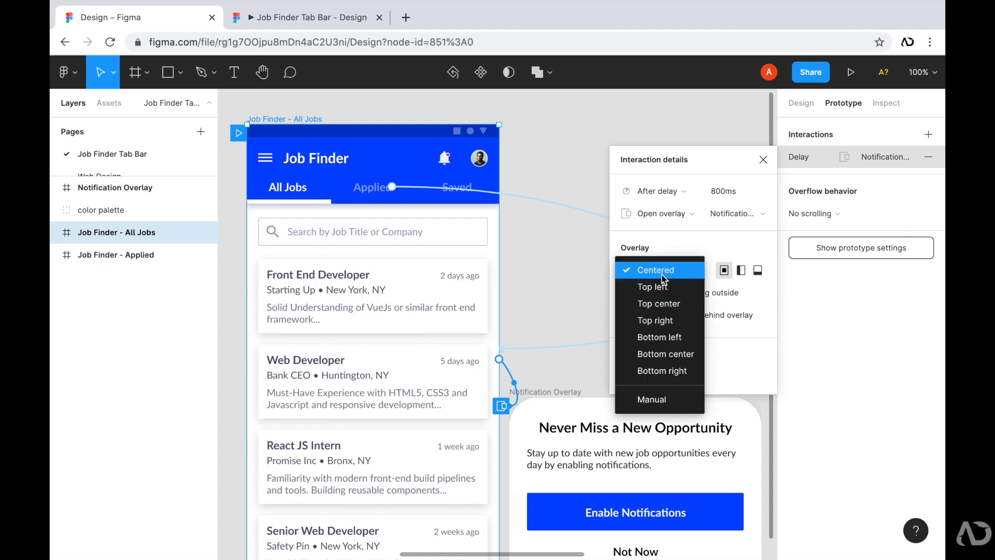
mouse_move(665, 353)
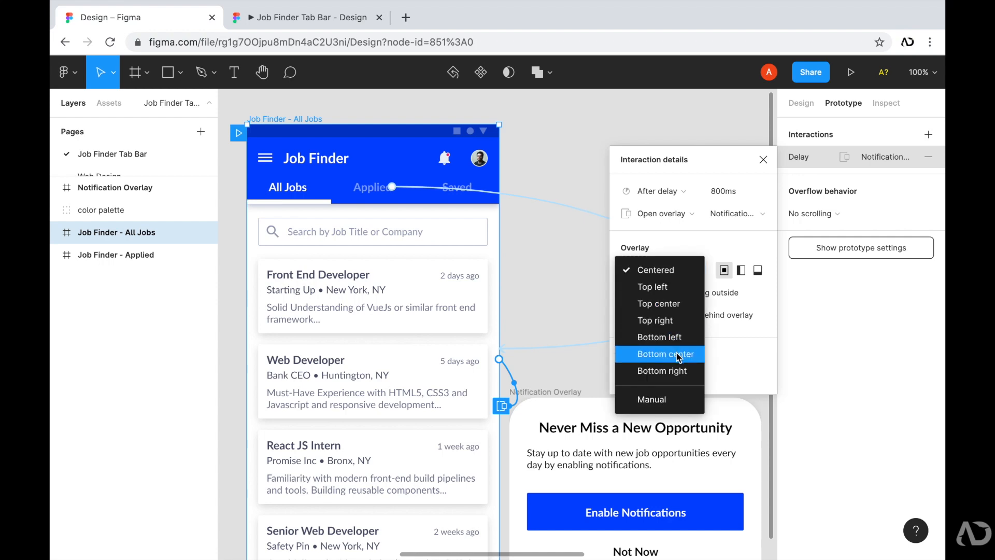
click(662, 354)
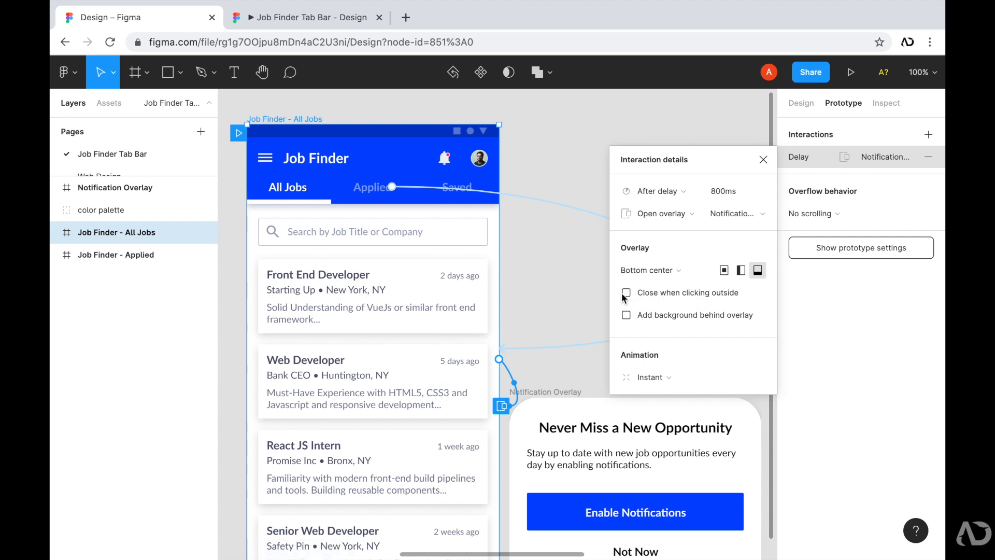
click(626, 292)
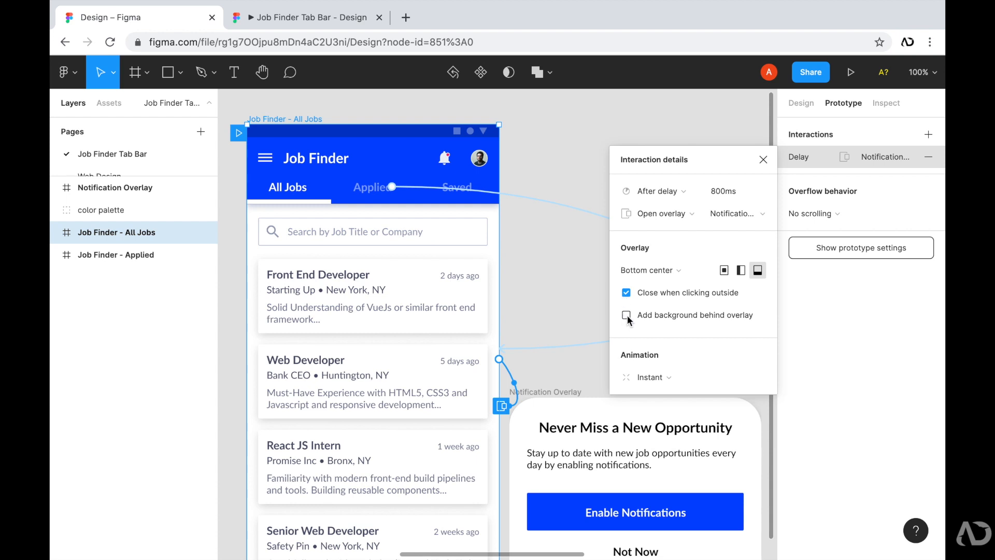
click(625, 315)
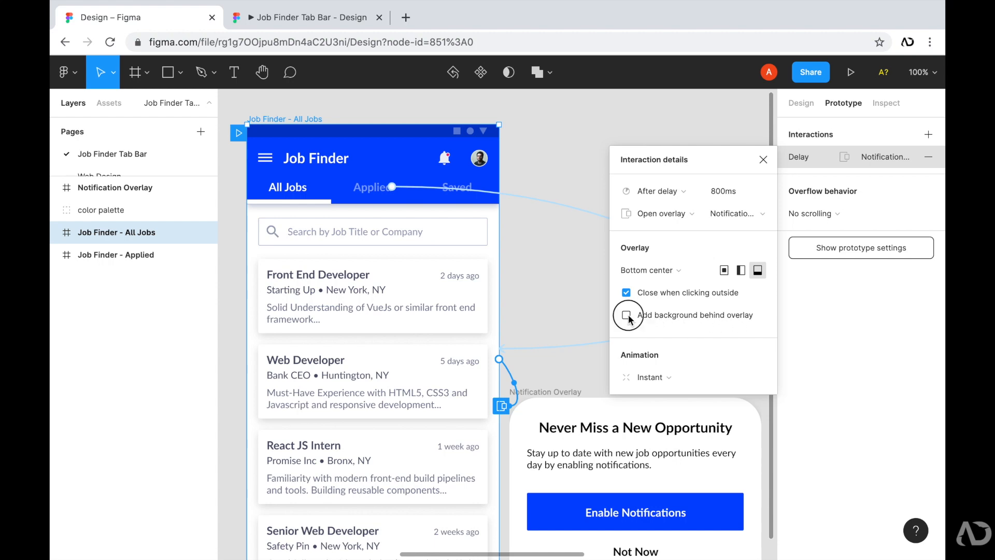
click(625, 314)
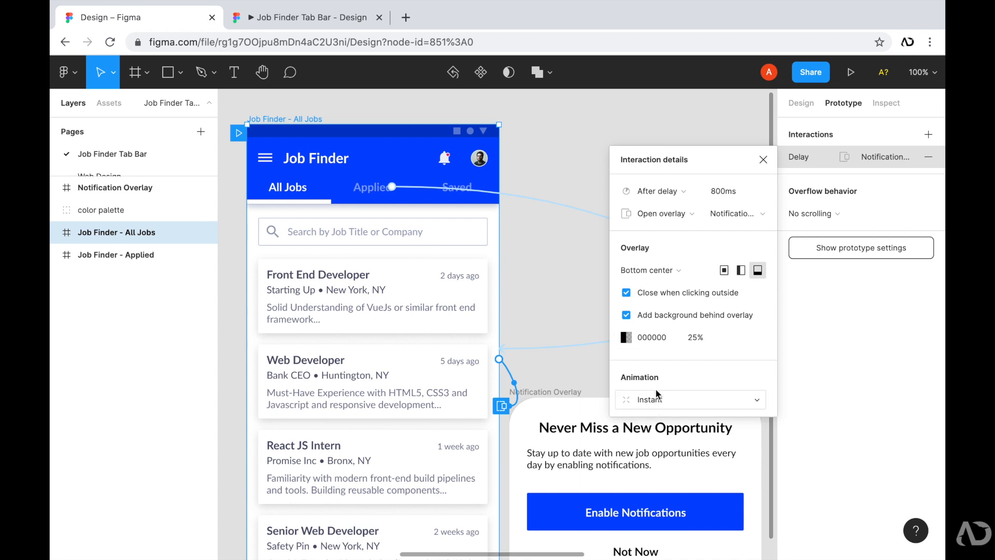
mouse_move(647, 409)
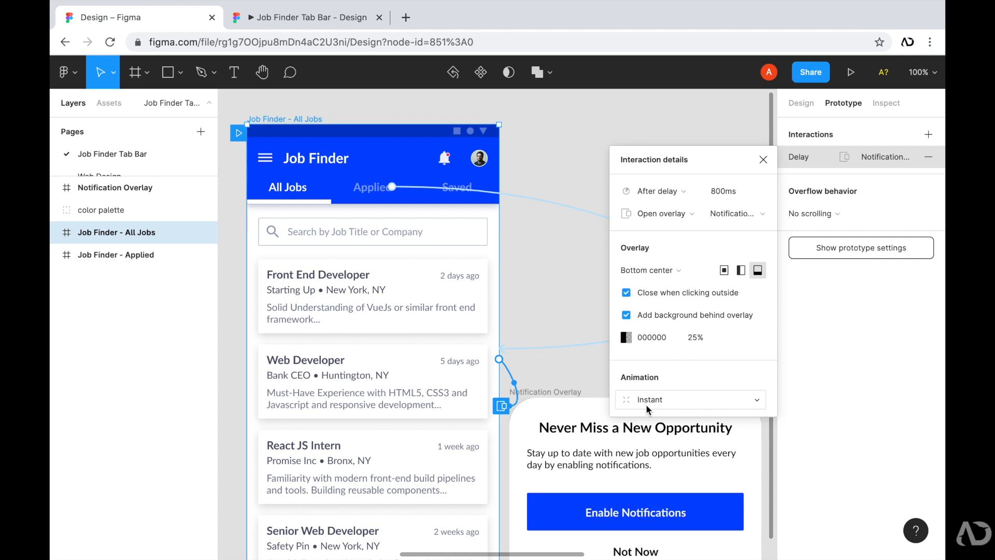
Set the overlay animation to Move in upward with Ease out easing at 300ms
click(690, 399)
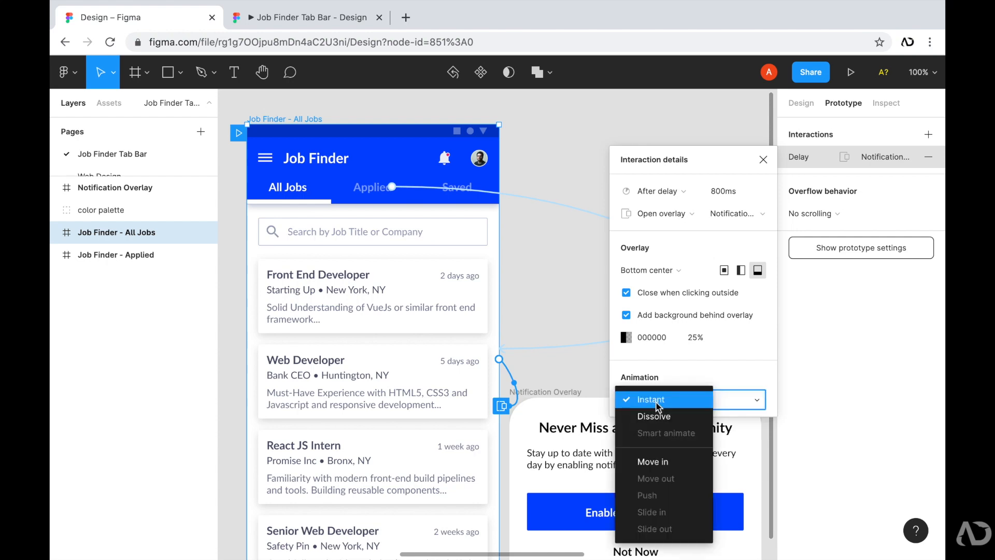
mouse_move(652, 462)
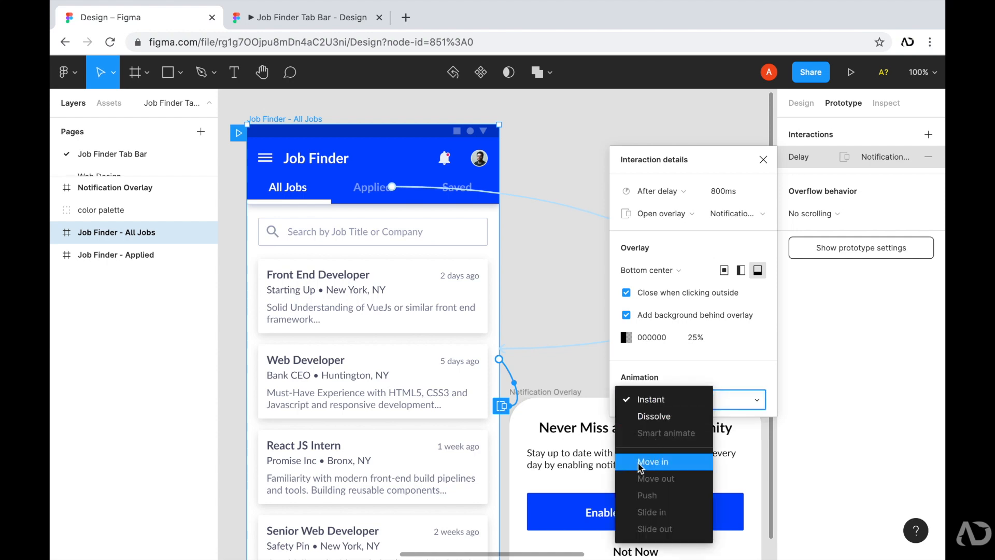
click(652, 461)
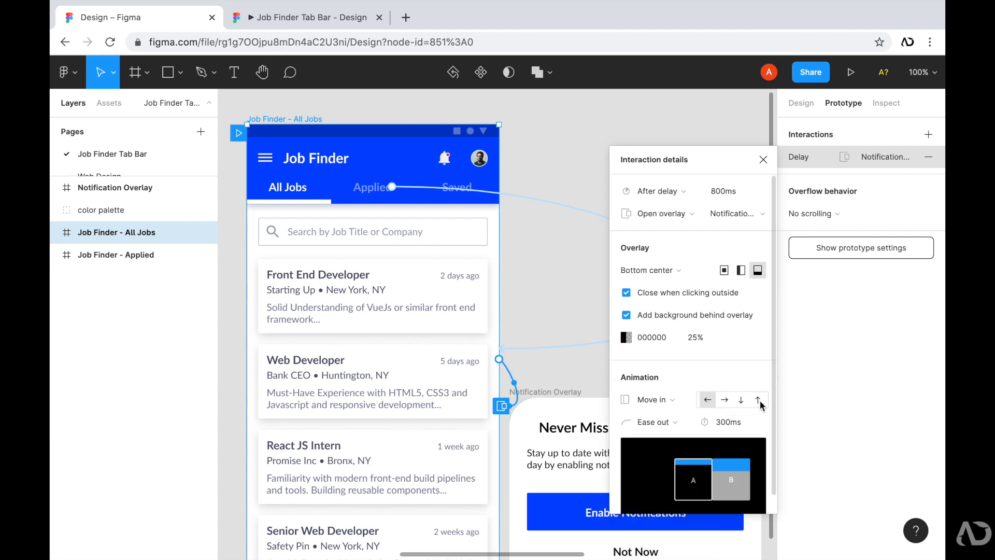
mouse_move(759, 404)
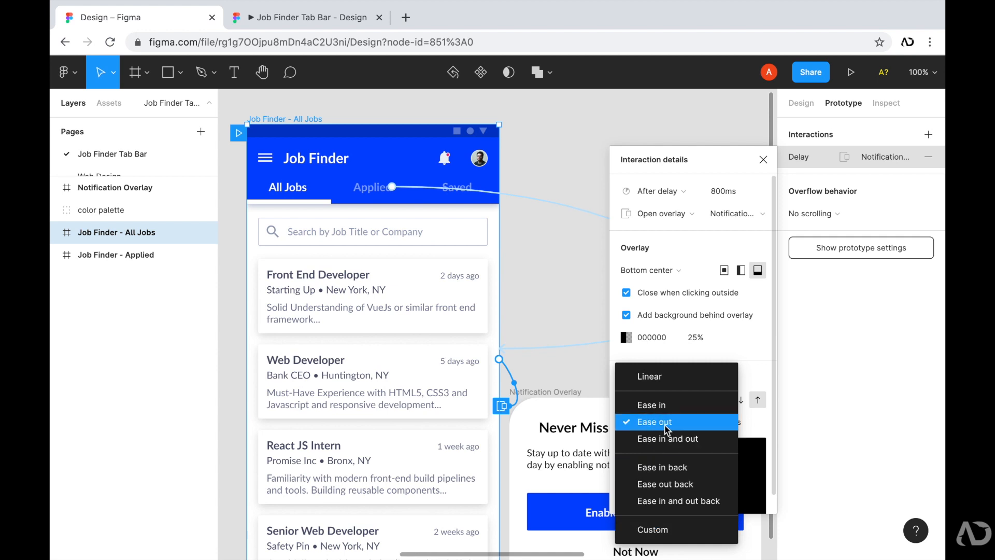
click(653, 421)
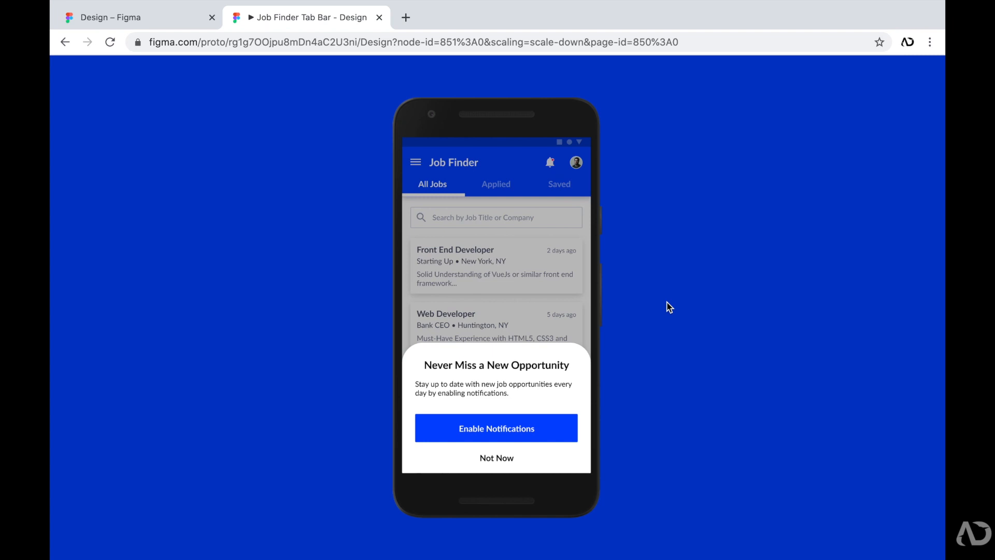
click(664, 273)
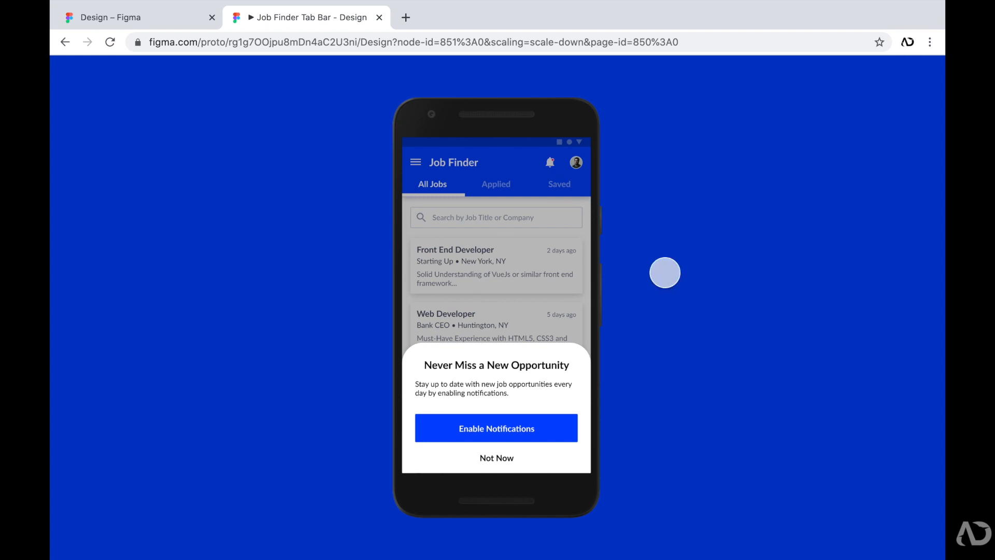
click(111, 17)
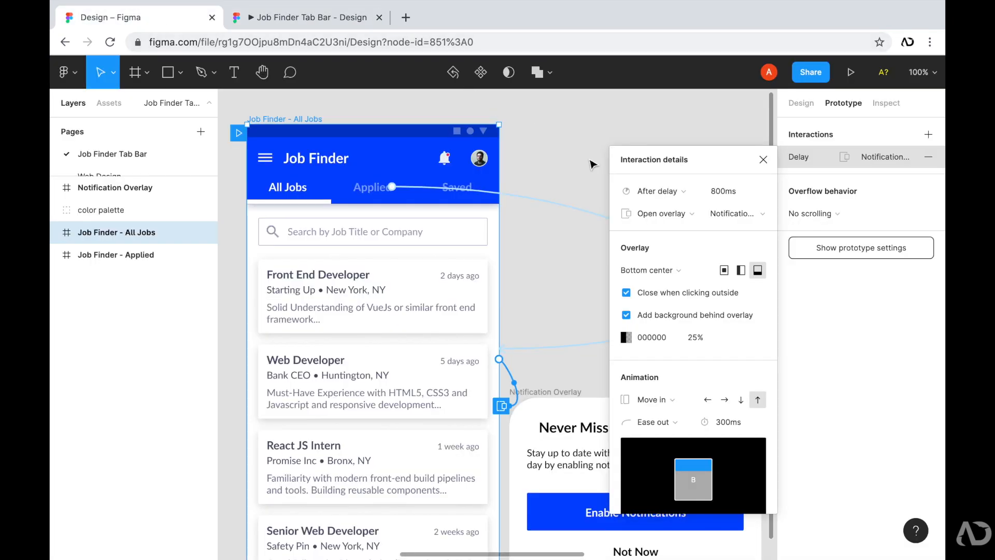
Change the overlay interaction's delay from 800ms to 2000ms
click(735, 190)
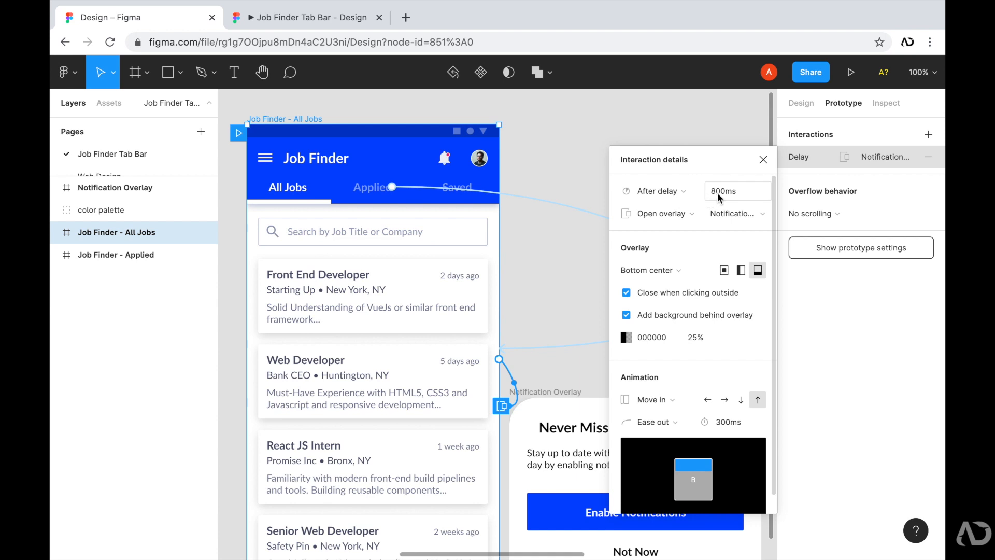
click(736, 191)
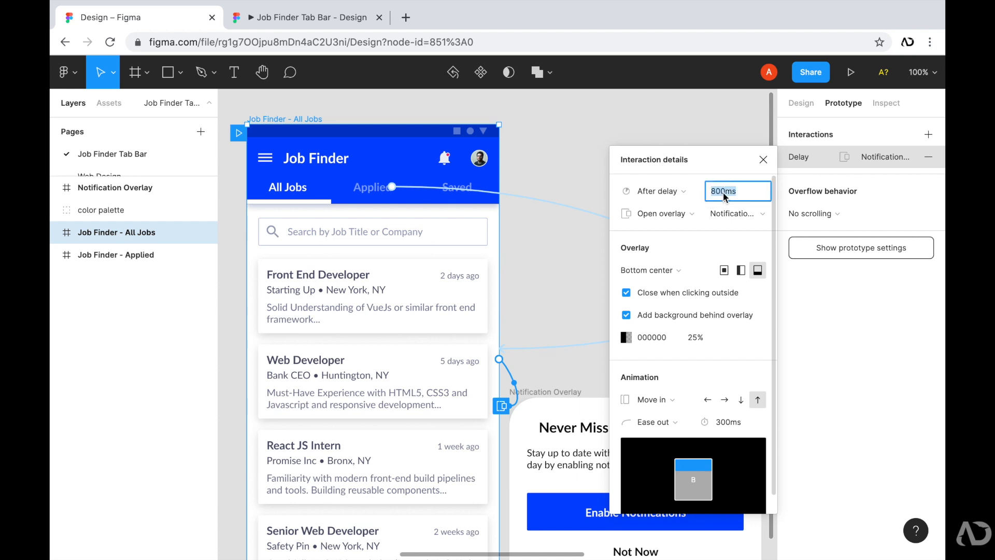
text(20)
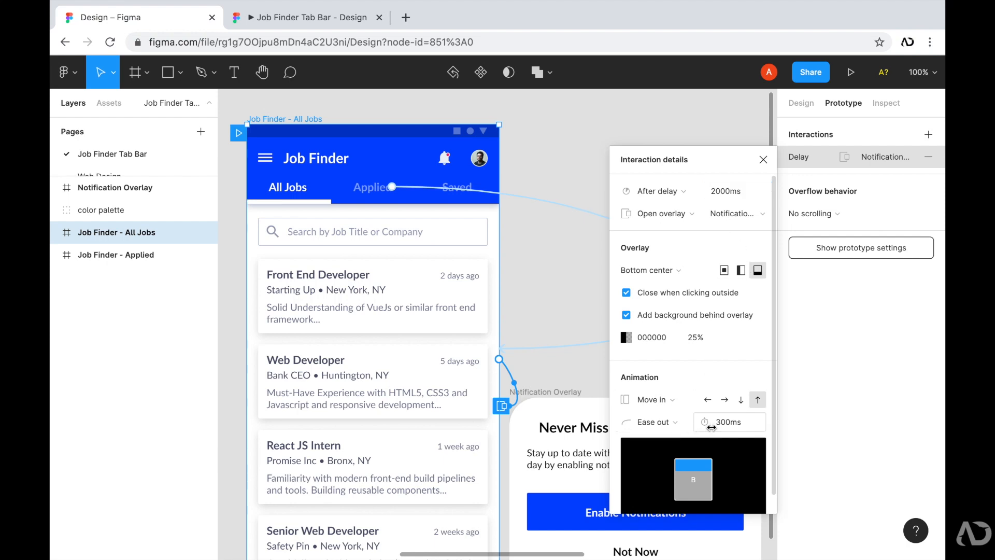
click(729, 422)
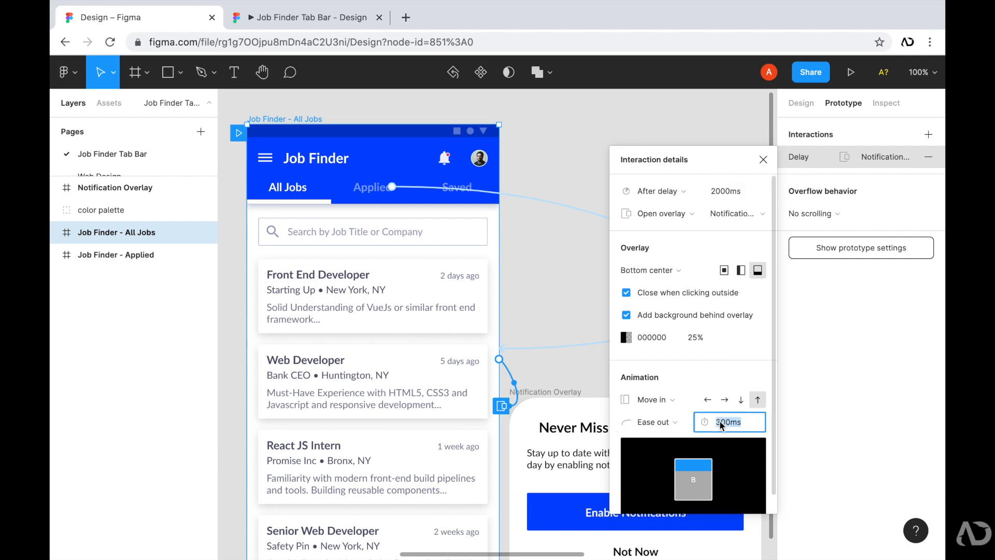
click(729, 422)
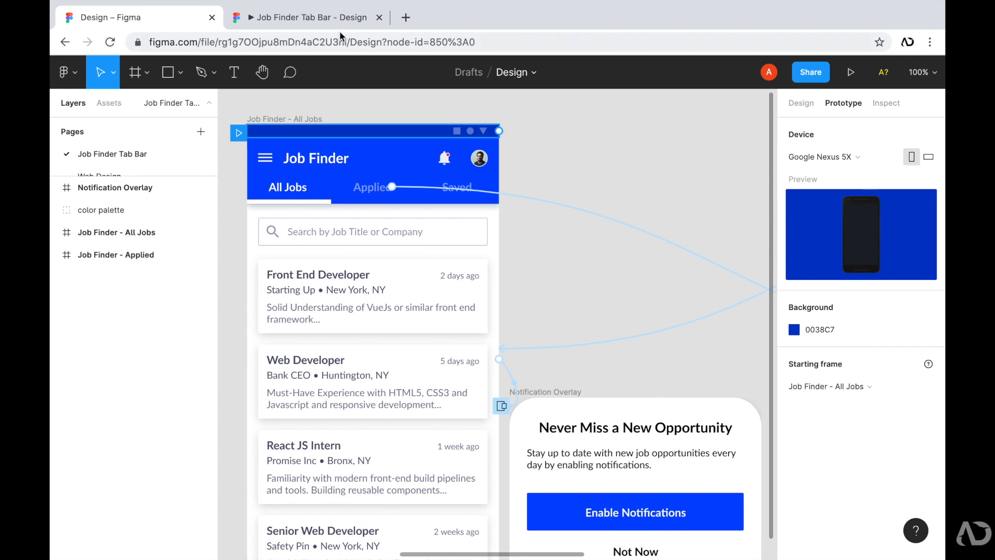
Run the prototype and dismiss the notification overlay by clicking outside it
click(850, 72)
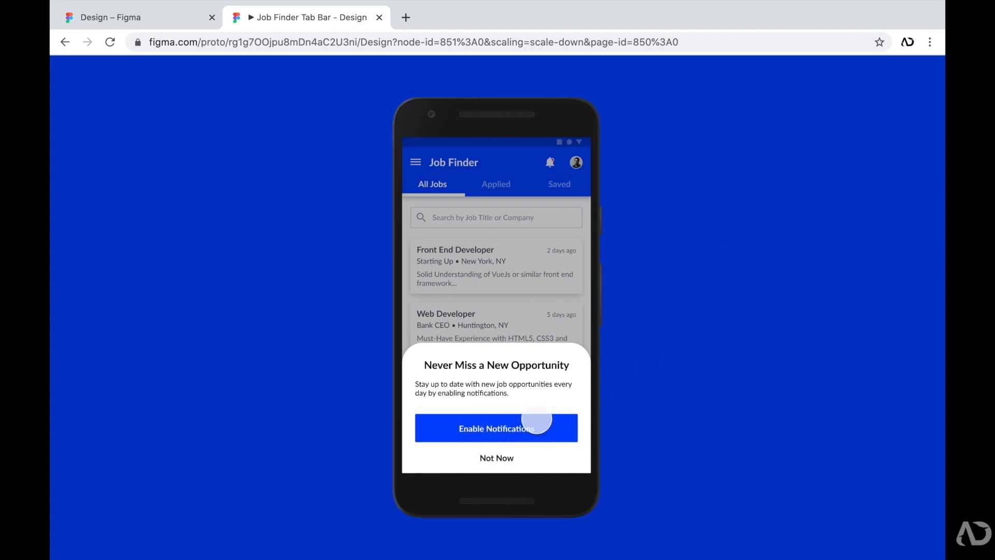
mouse_move(558, 232)
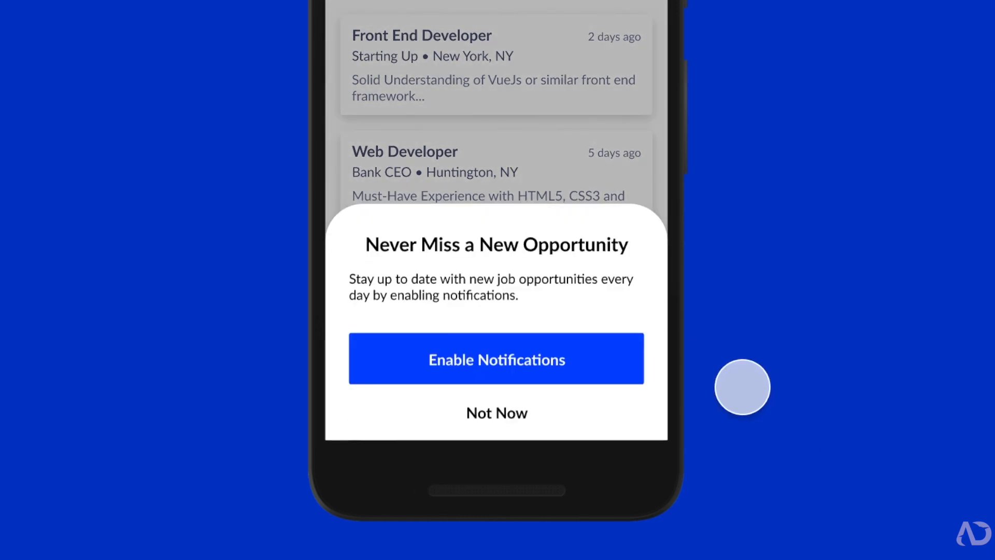
mouse_move(596, 409)
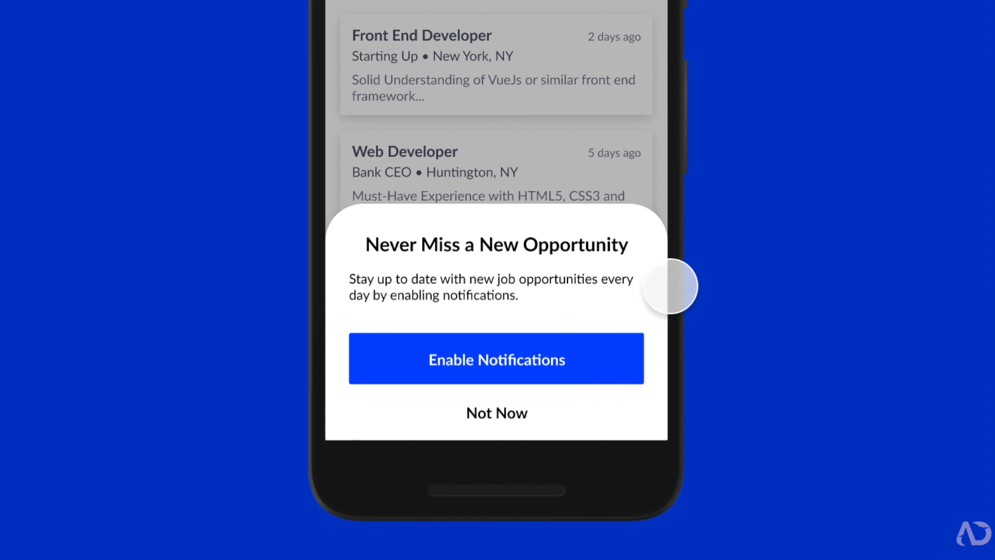
click(496, 412)
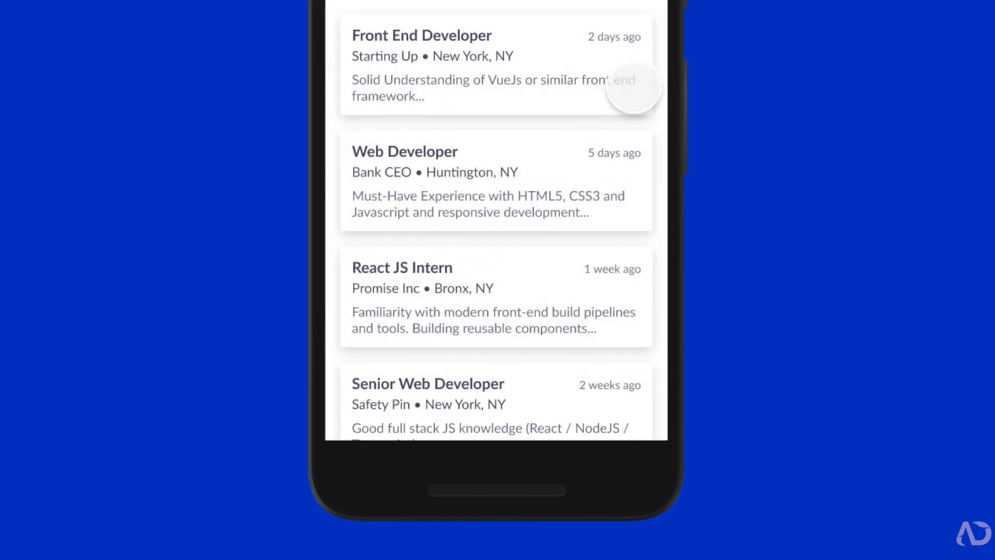